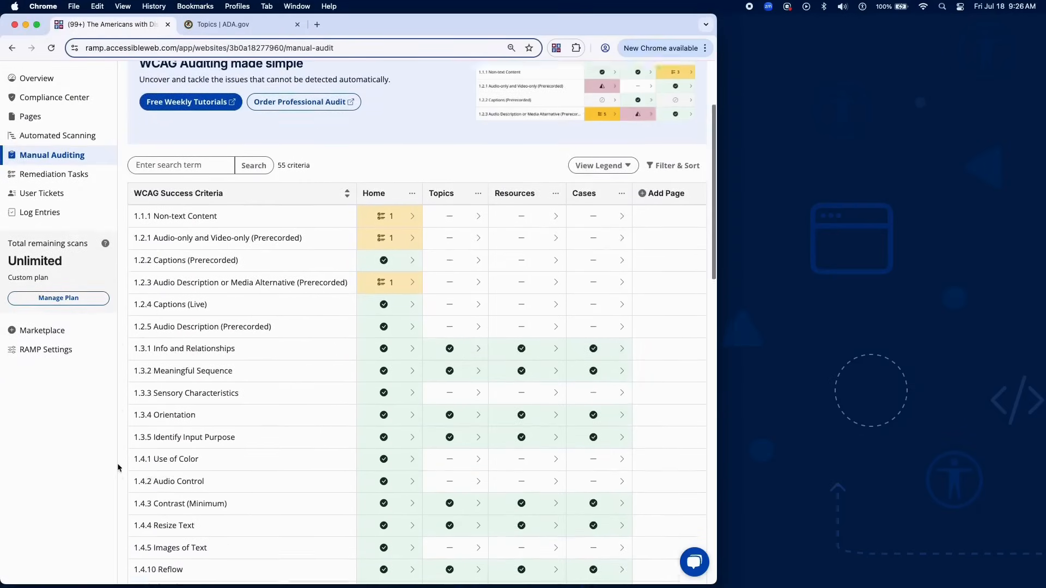
Scroll the manual audit table down to the 3.3.1 Error Identification row.
scroll(down, 3)
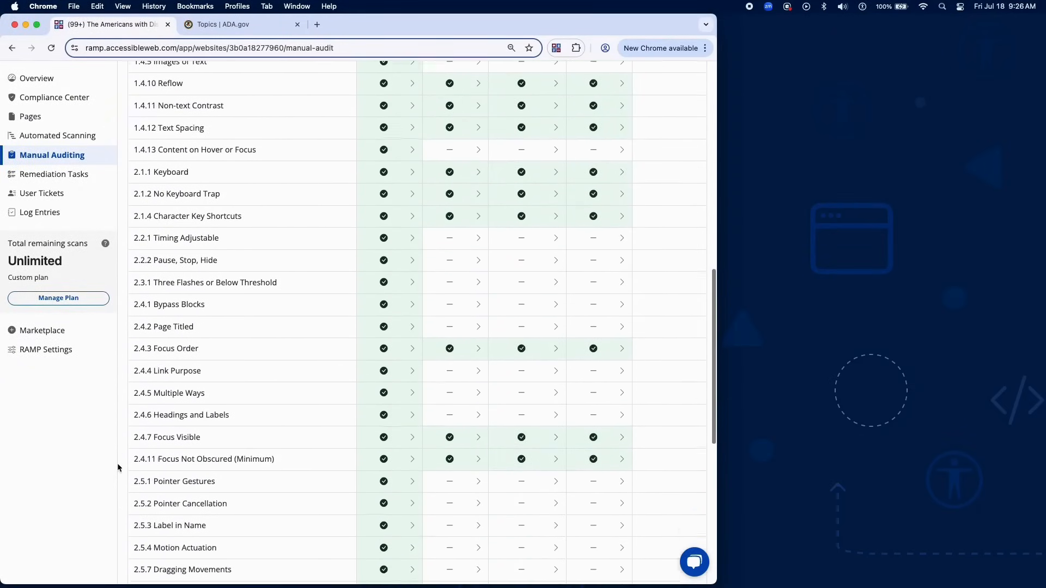
scroll(down, 3)
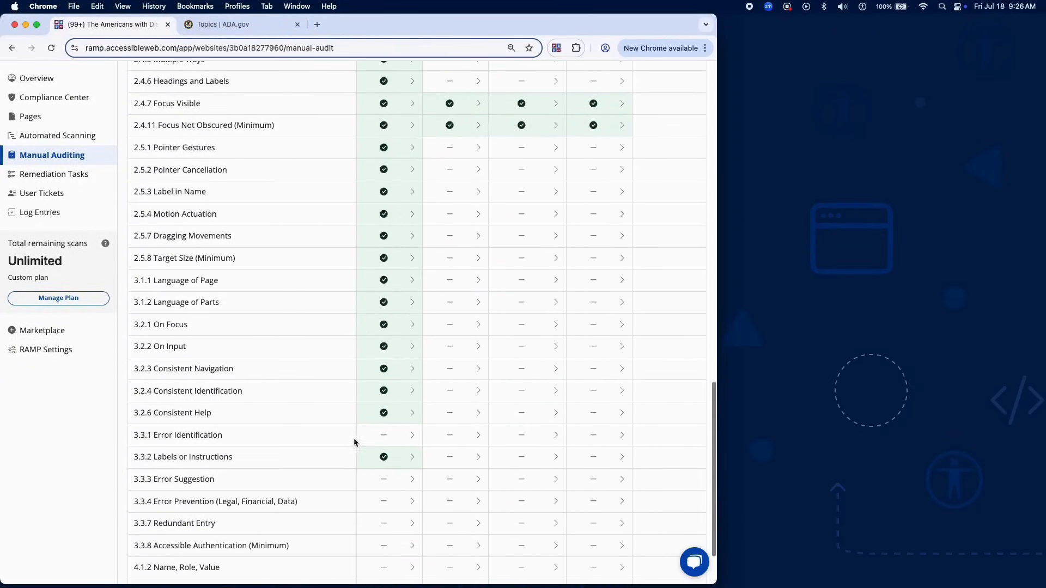
Launch the extension from the Home cell of 3.3.1 and view the Identifying Errors test.
click(412, 435)
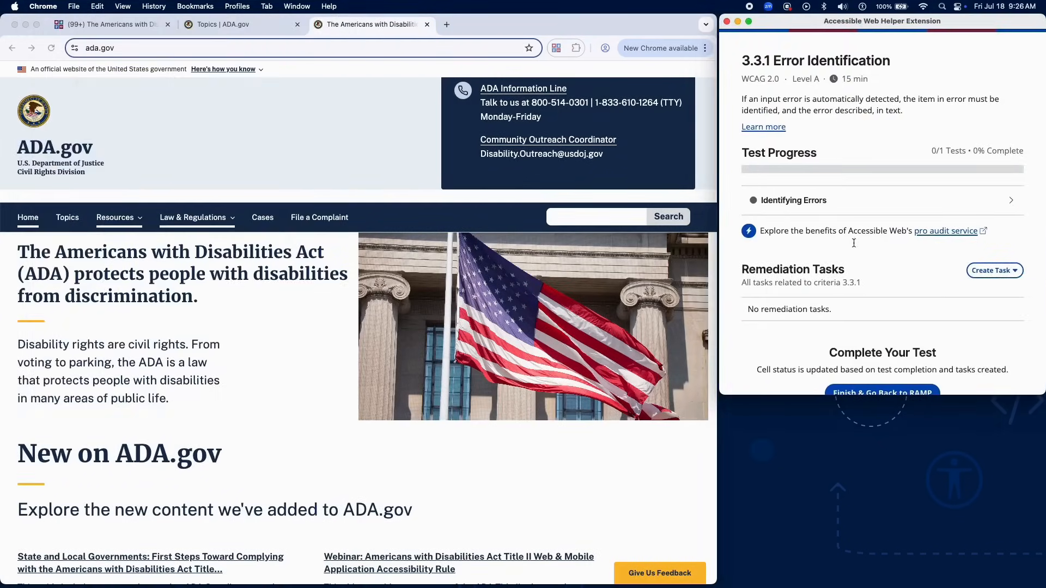
click(794, 201)
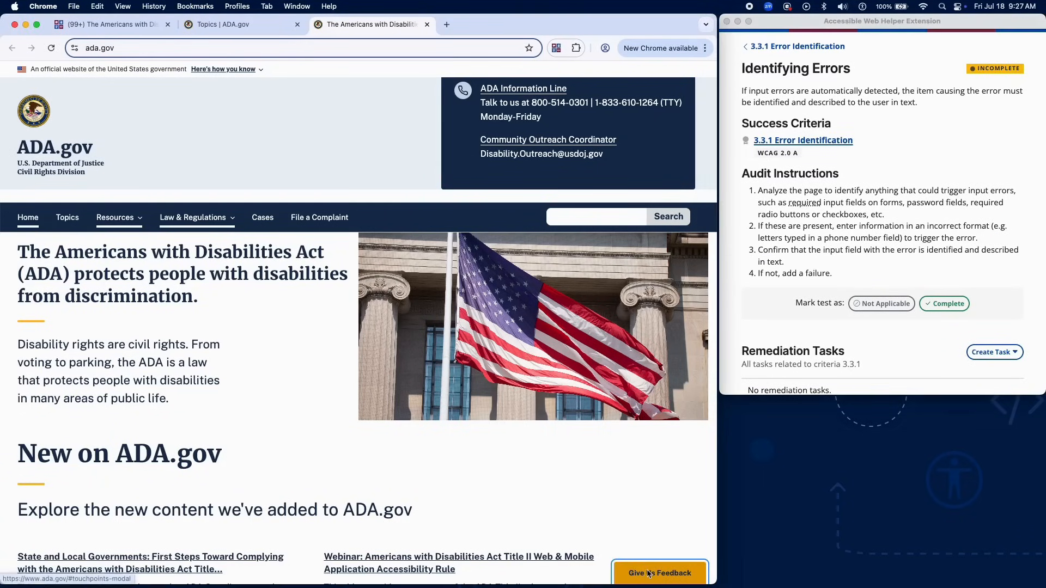
Bring up the Give Us Feedback form from the bottom-right button on ADA.gov.
click(660, 573)
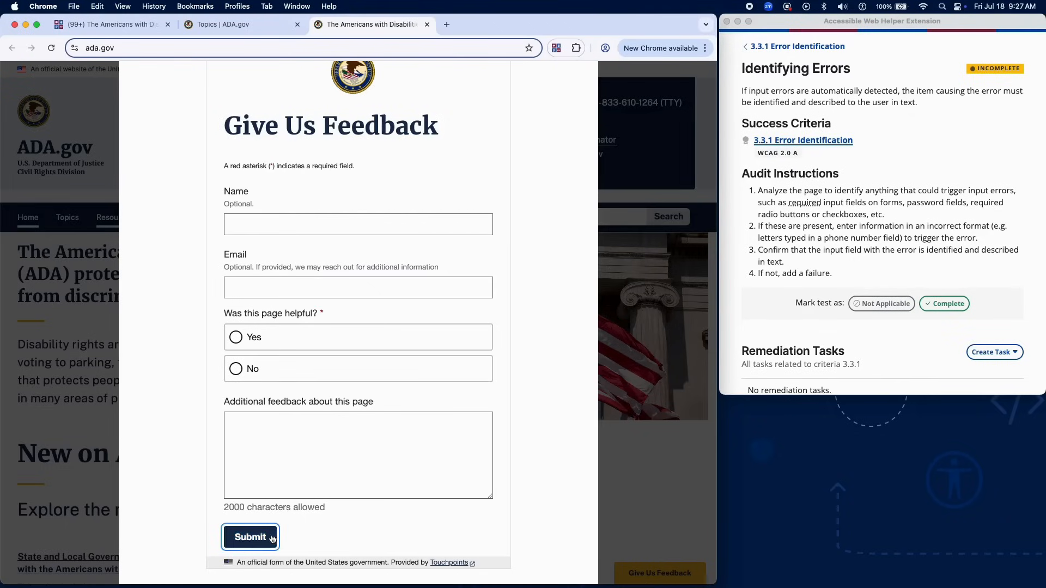
Submit the feedback form unanswered to show the required-response error, then mark the test Complete.
click(251, 537)
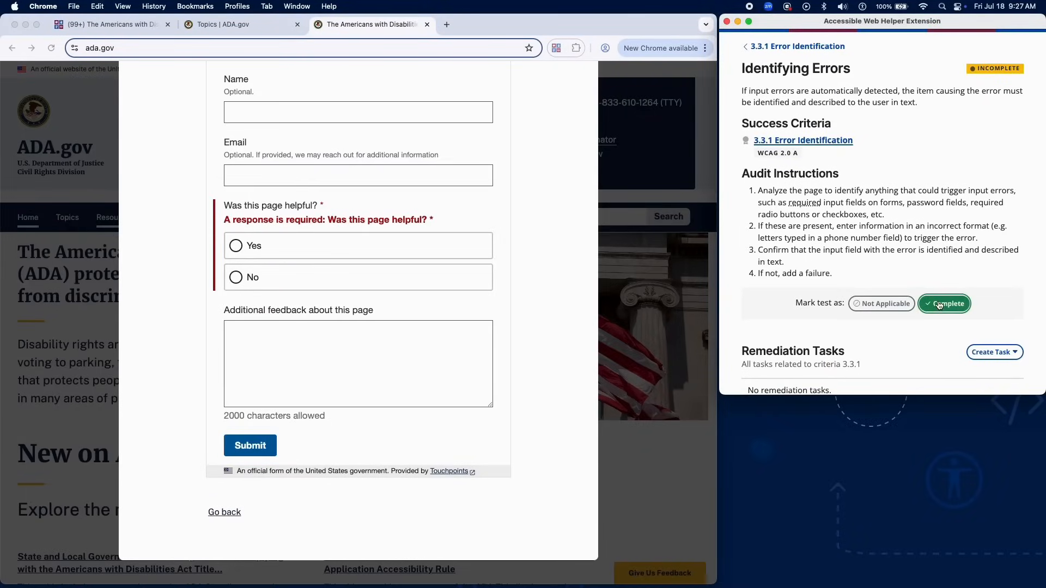
click(945, 304)
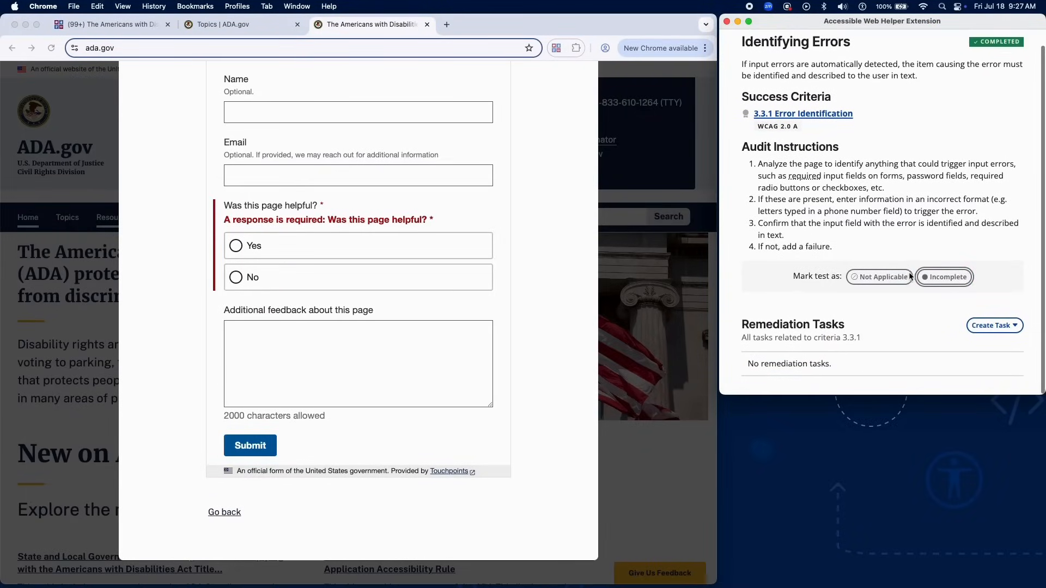